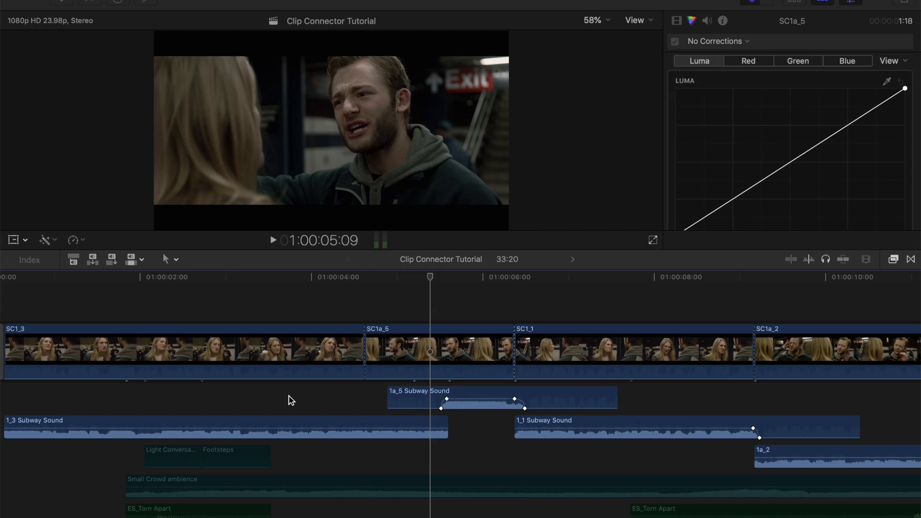
{"action": "mouse_move", "coordinate": [241, 402]}
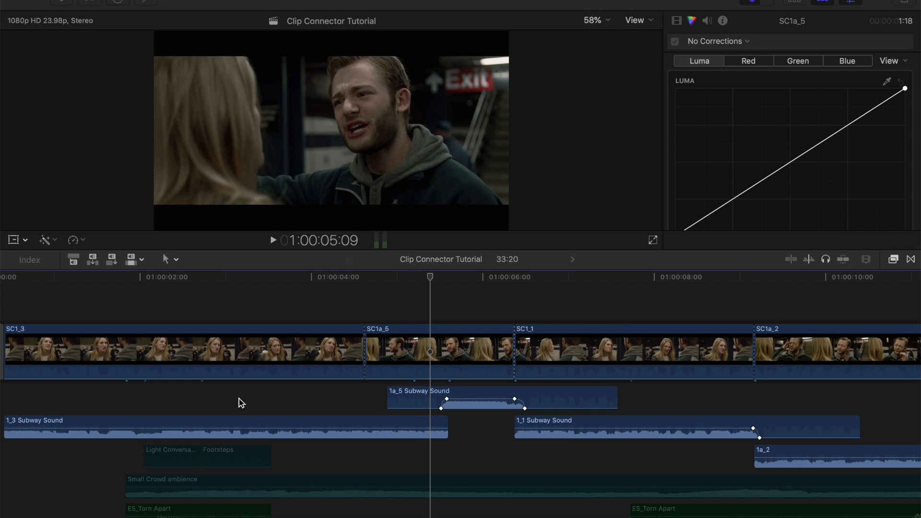
{"action": "mouse_move", "coordinate": [204, 387]}
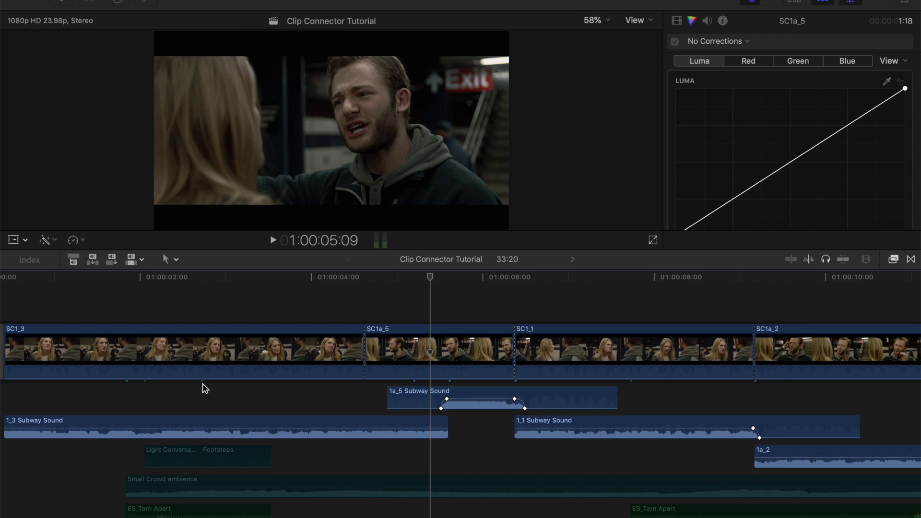
- Select SC1a_5, then the 1_3 Subway Sound clip to show its Audio Inspector settings
{"action": "left_click", "coordinate": [437, 351]}
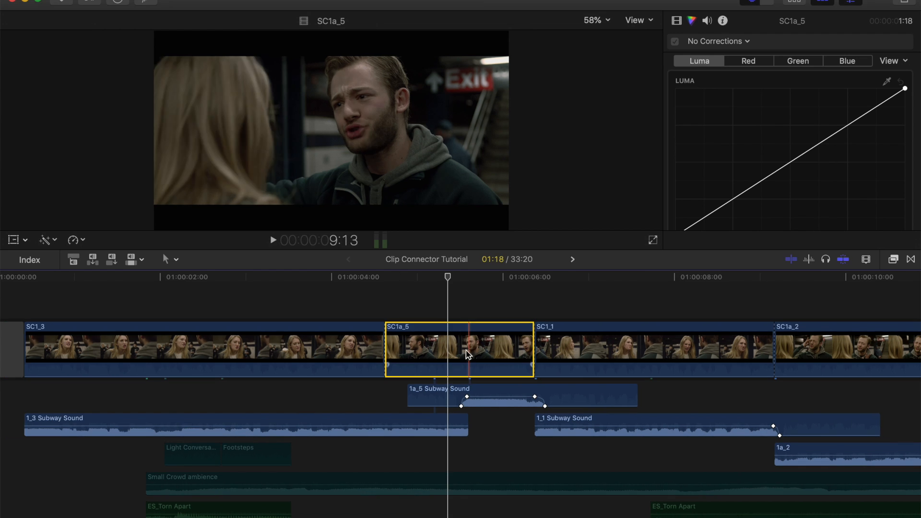
{"action": "left_click", "coordinate": [241, 424]}
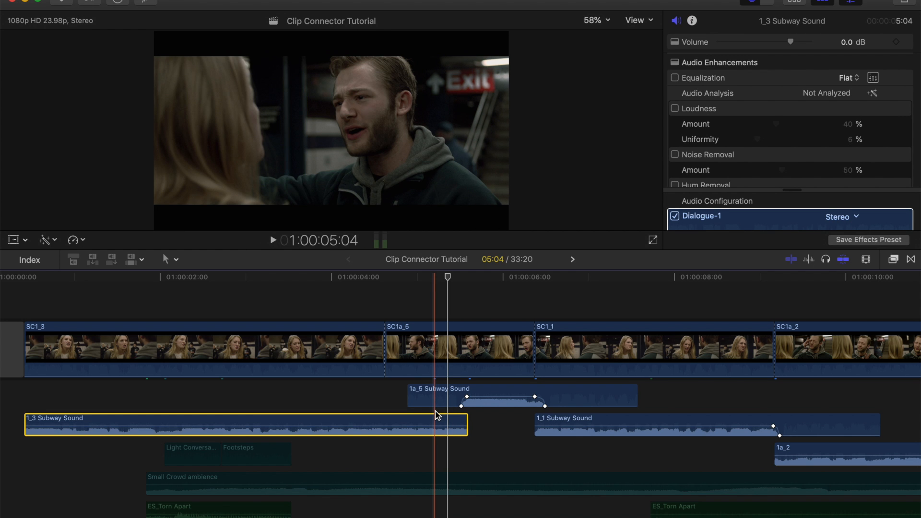
{"action": "left_click", "coordinate": [238, 352]}
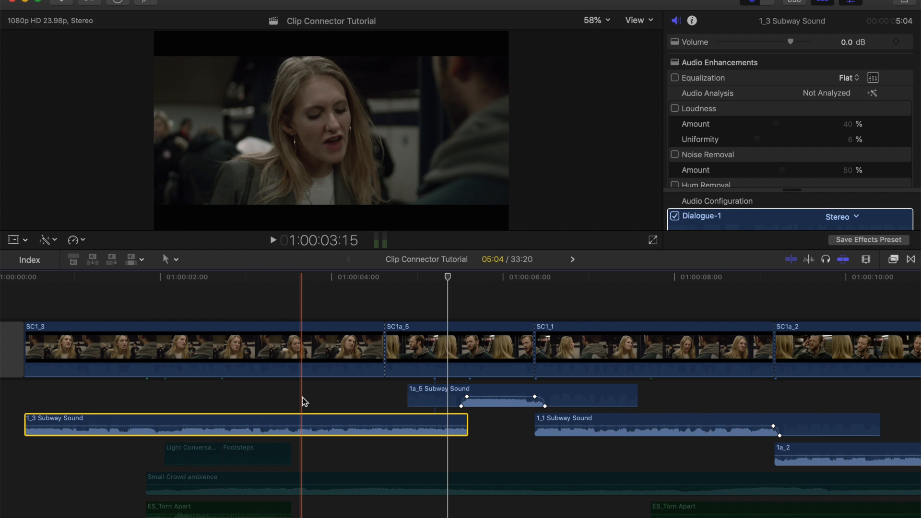
- Option-Command-click 1_3 Subway Sound at SC1a_5's start to re-tether its connection to SC1a_5
{"action": "key", "text": "cmd"}
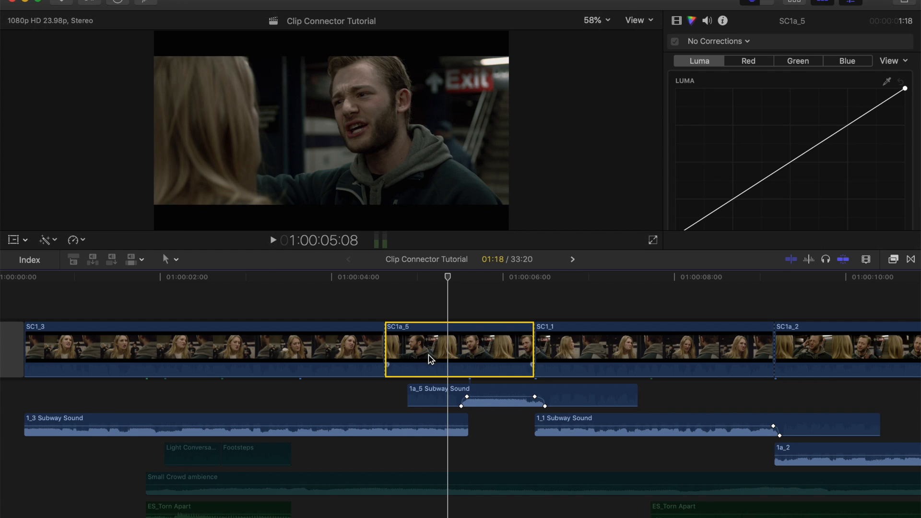
{"action": "left_click", "coordinate": [246, 424]}
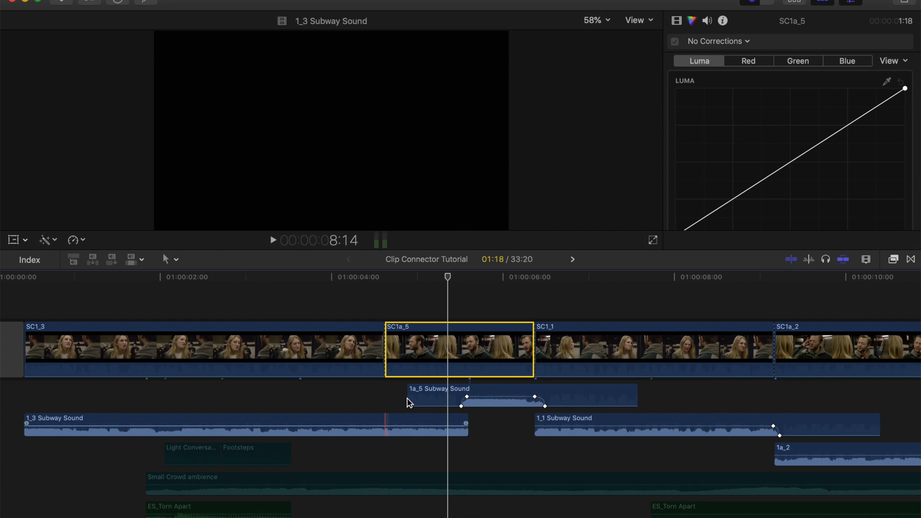